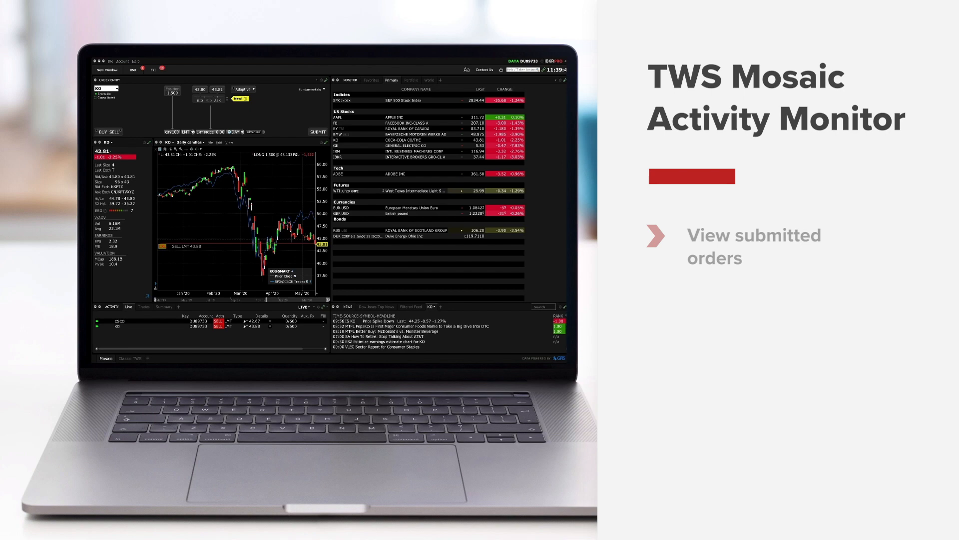
Submit a BUY LMT order for 100 AAPL at 311.85 and cancel the unfilled KO sell order.
{"action": "left_click", "coordinate": [207, 329]}
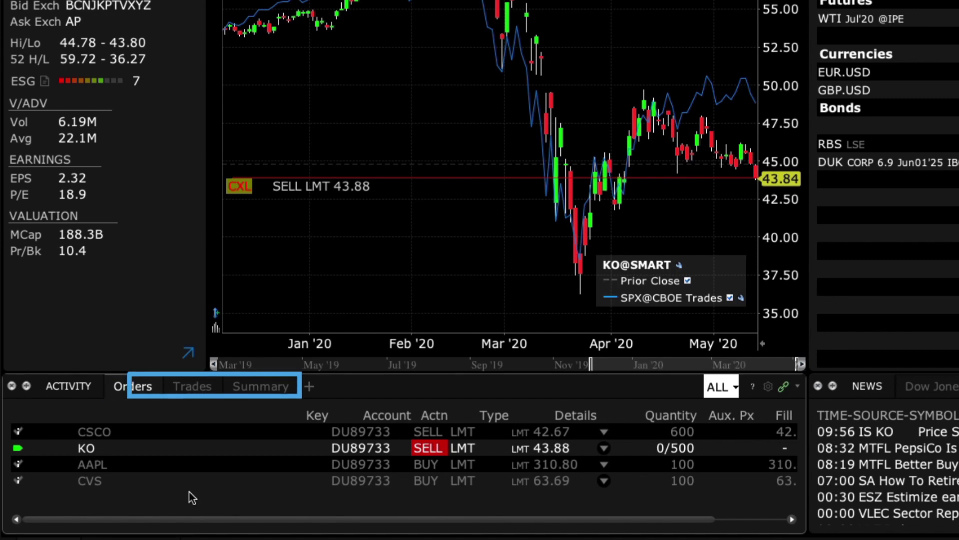
{"action": "left_click", "coordinate": [308, 386]}
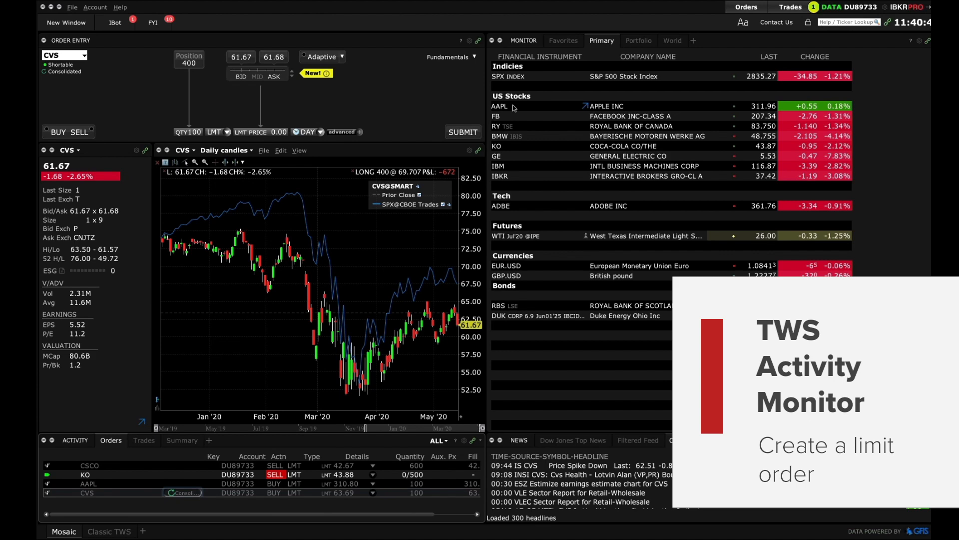
{"action": "mouse_move", "coordinate": [513, 106]}
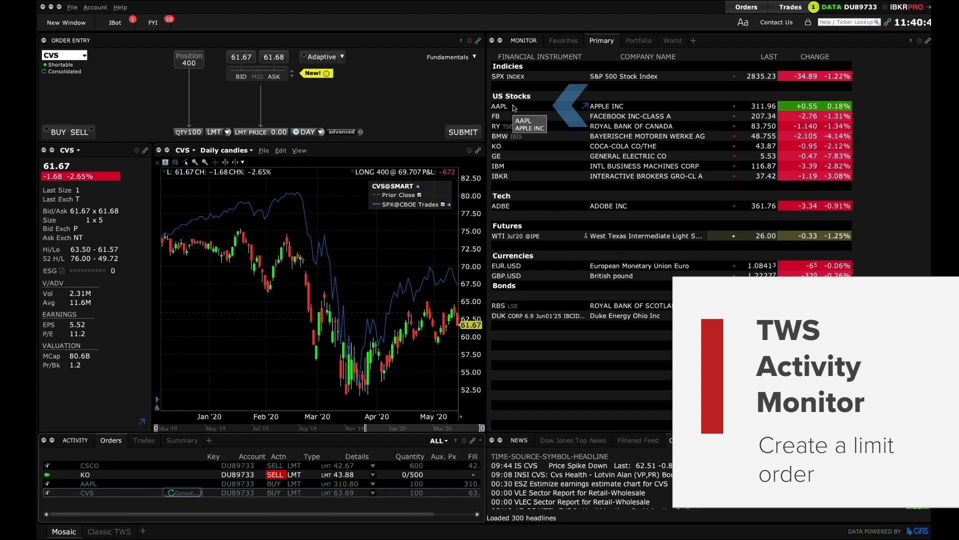
{"action": "left_click", "coordinate": [500, 106]}
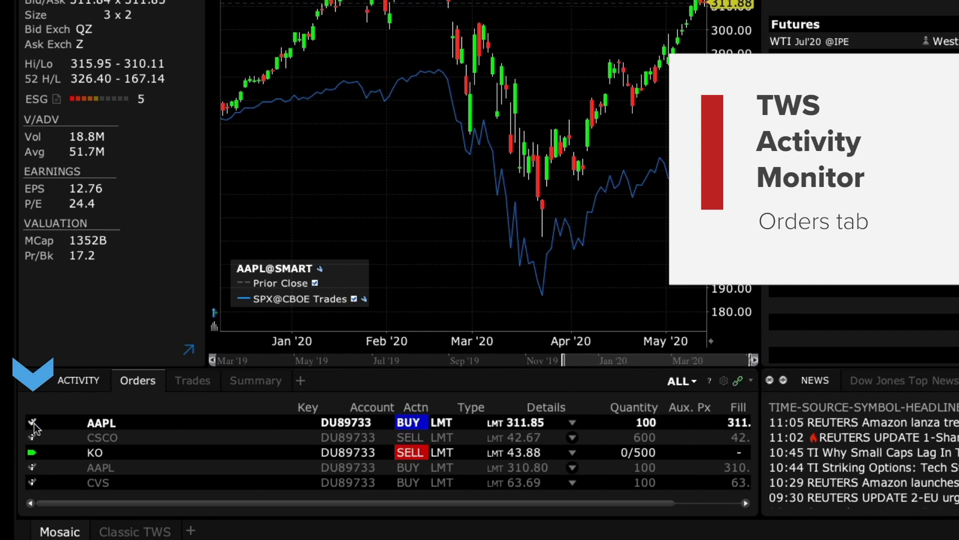
{"action": "mouse_move", "coordinate": [32, 452]}
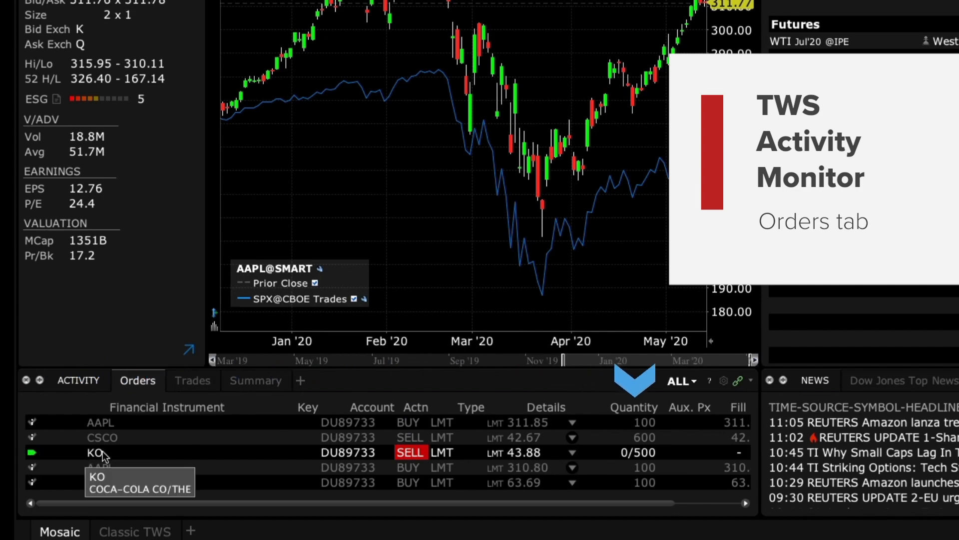
{"action": "mouse_move", "coordinate": [633, 437]}
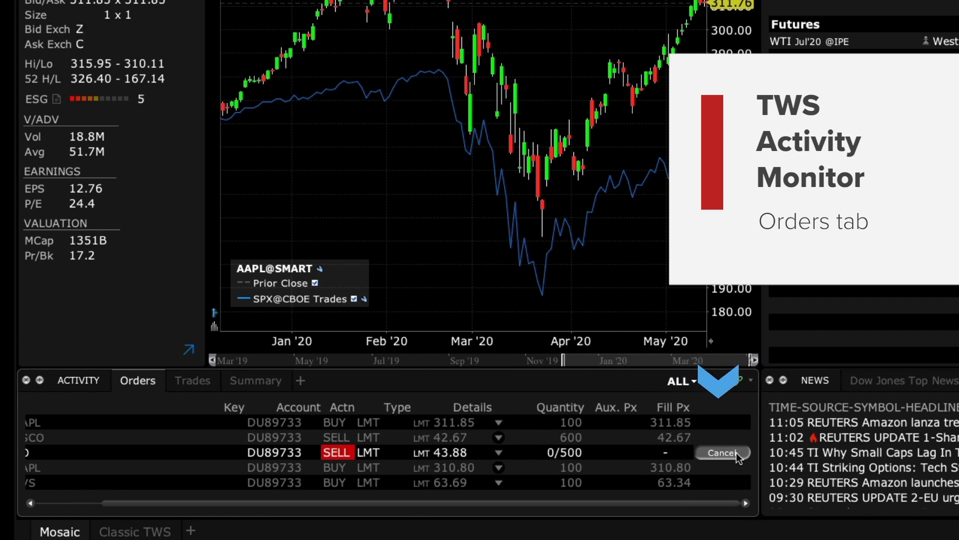
{"action": "left_click", "coordinate": [722, 451]}
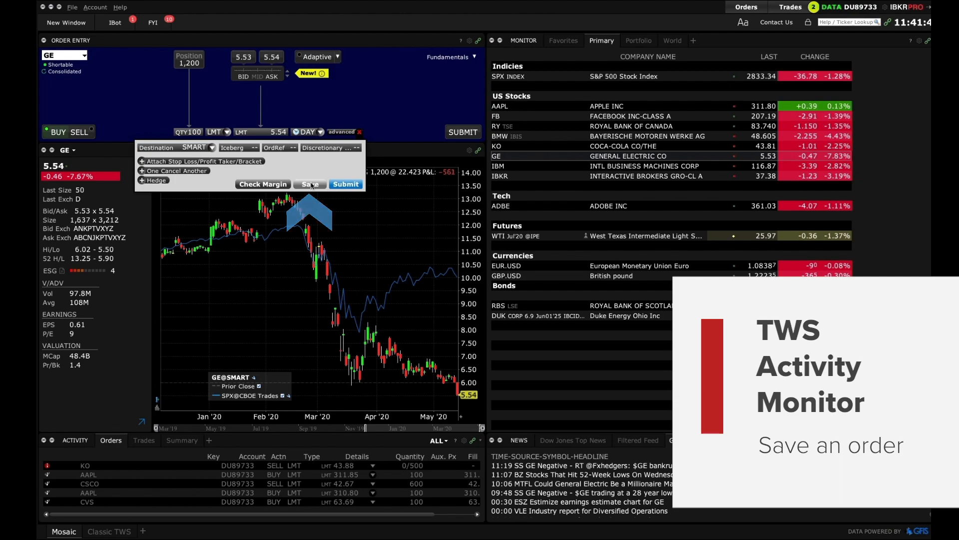
Save the GE BUY LMT 5.54 order untransmitted and view the order-status filter choices.
{"action": "left_click", "coordinate": [309, 183]}
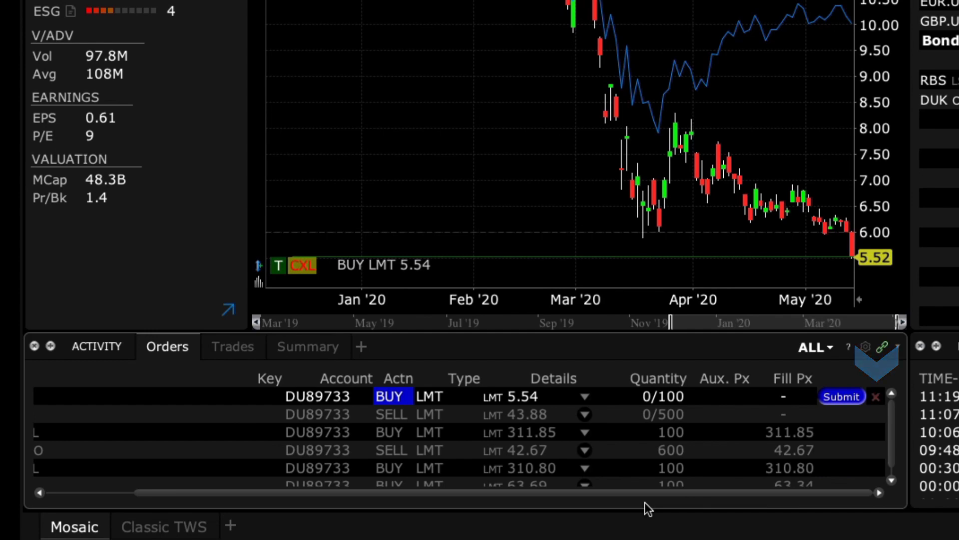
{"action": "scroll", "scroll_direction": "left", "scroll_amount": 3}
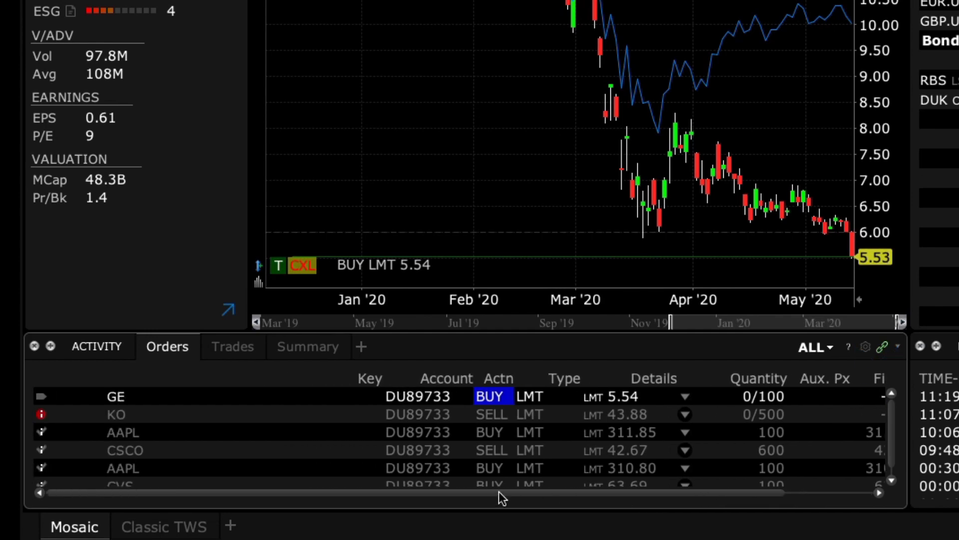
{"action": "left_click", "coordinate": [810, 347]}
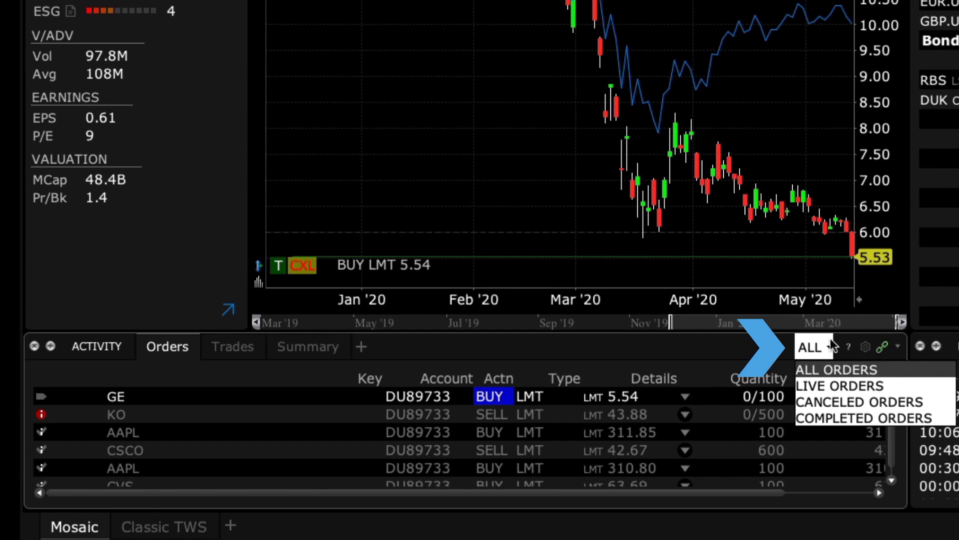
{"action": "mouse_move", "coordinate": [859, 402]}
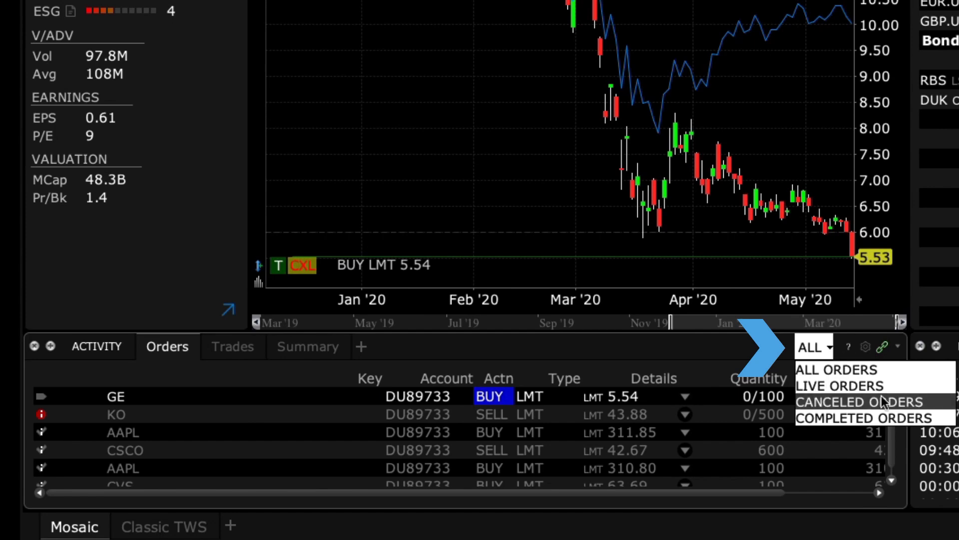
{"action": "mouse_move", "coordinate": [862, 418]}
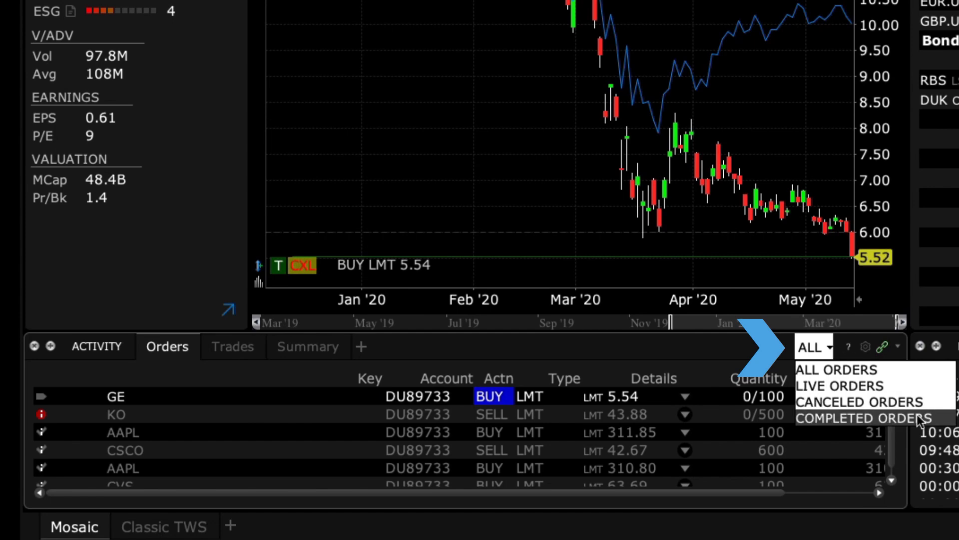
{"action": "mouse_move", "coordinate": [859, 402]}
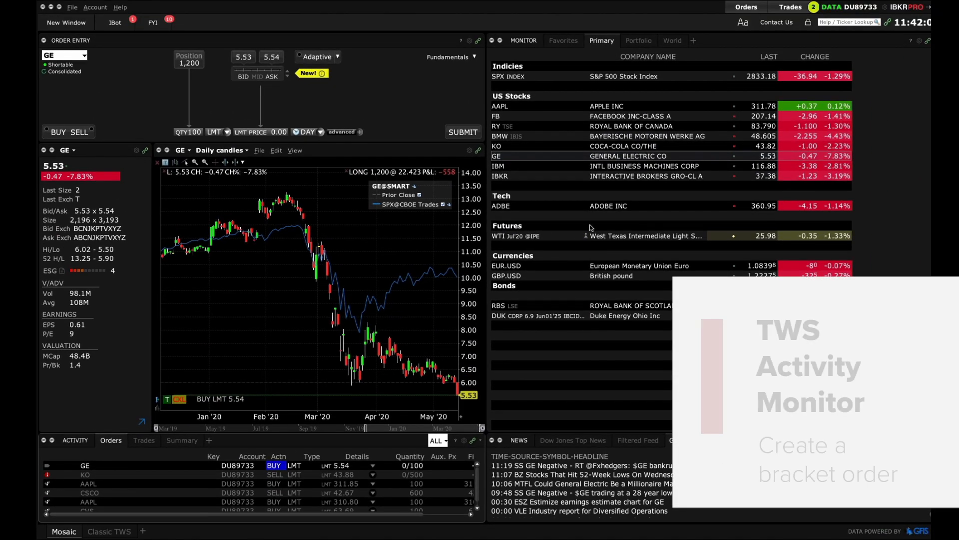
Submit an IBM bracket: buy 500 at 116.88, profit-taker 119.00, stop-loss 114.00.
{"action": "left_click", "coordinate": [645, 166]}
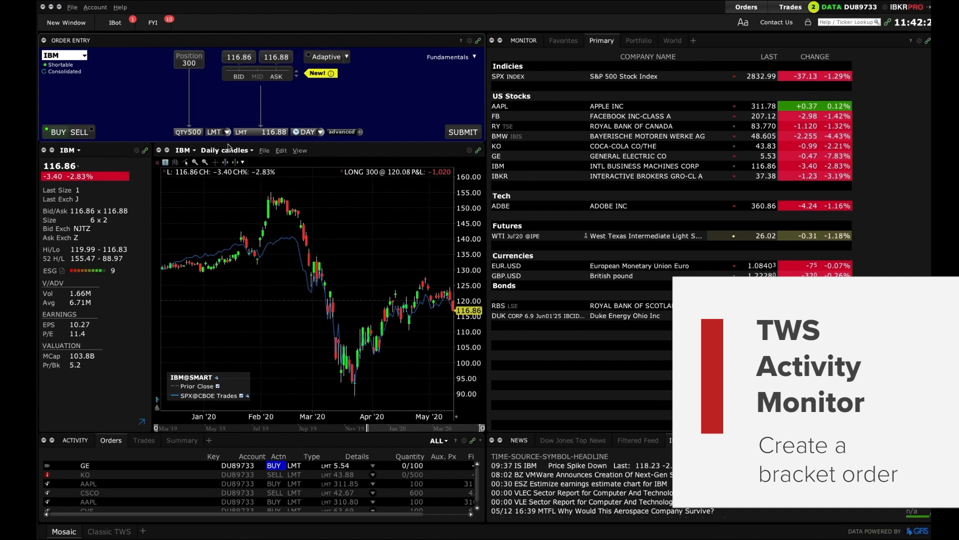
{"action": "left_click", "coordinate": [341, 132]}
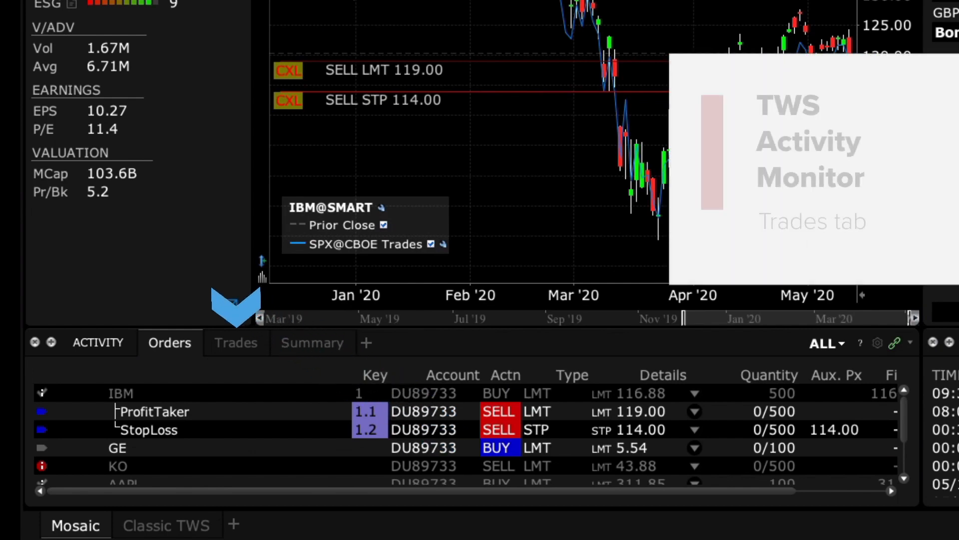
Show the Trades list and expand the 500-share IBM trade into its individual fills.
{"action": "left_click", "coordinate": [236, 342]}
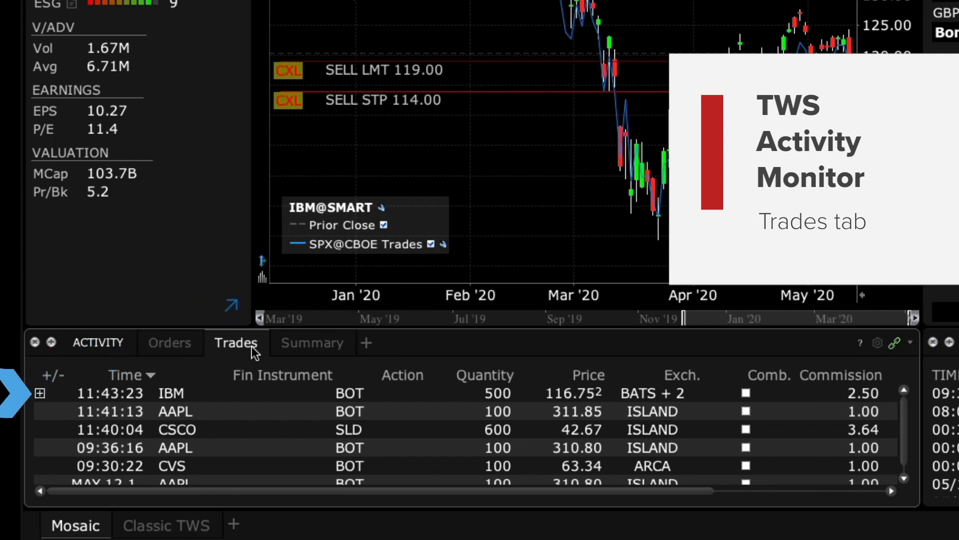
{"action": "mouse_move", "coordinate": [37, 427]}
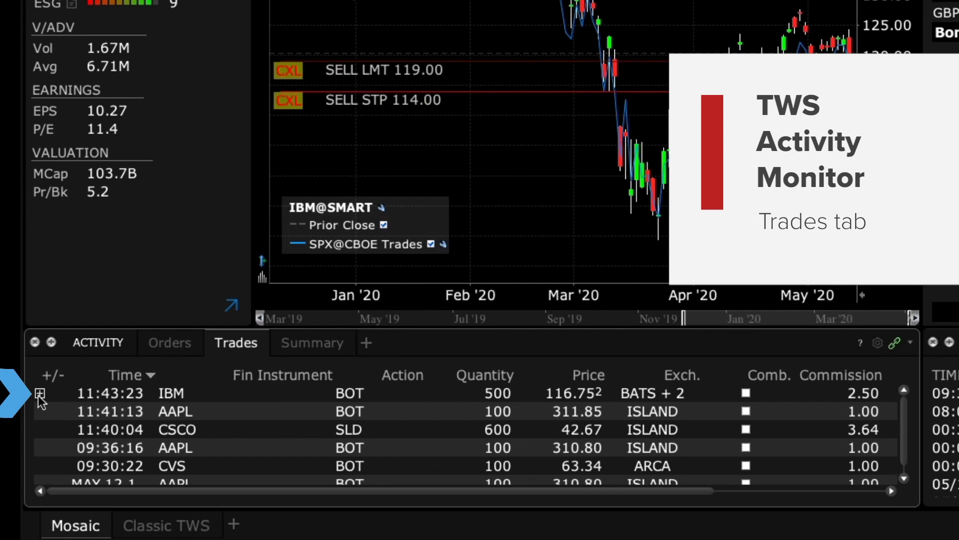
{"action": "left_click", "coordinate": [40, 392]}
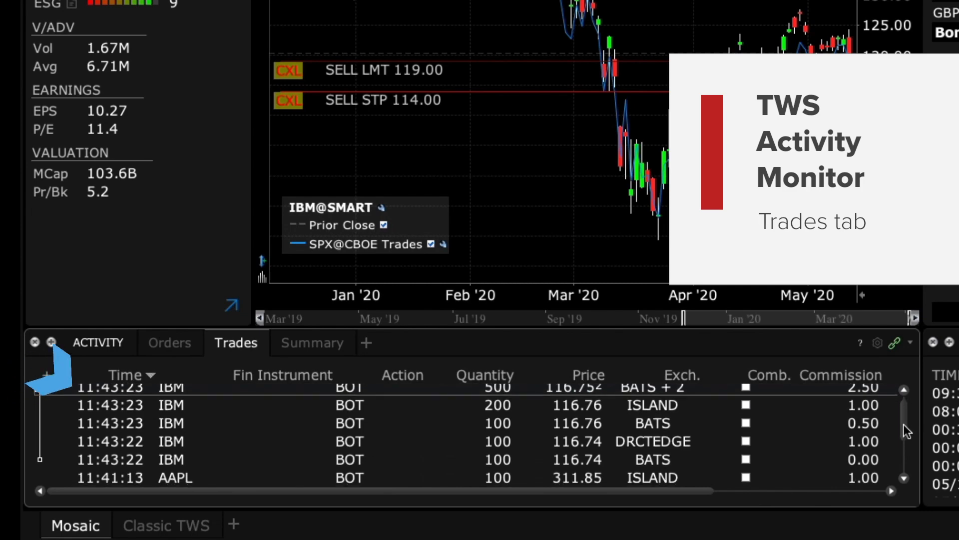
{"action": "scroll", "scroll_direction": "down", "scroll_amount": 3}
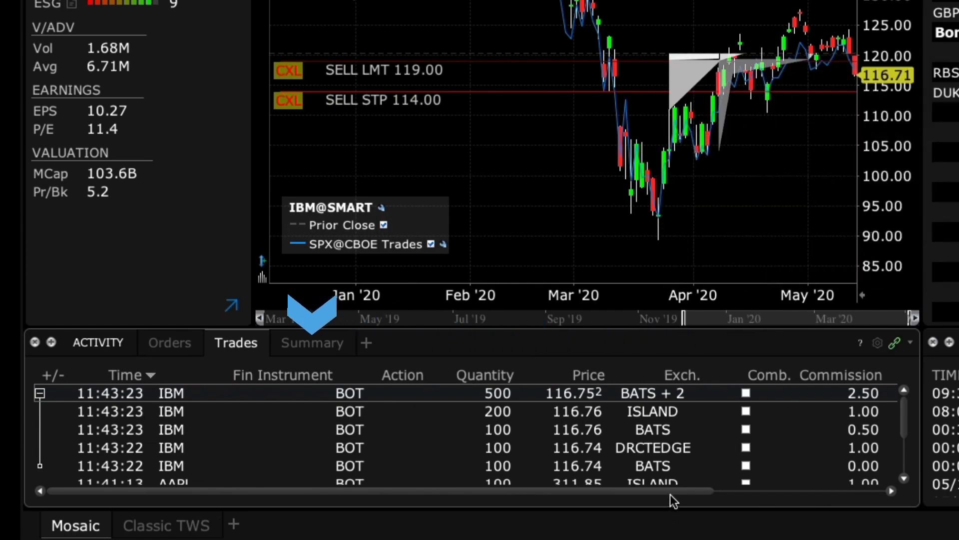
Show the Summary of daily buys, sells, net and average prices for AAPL, CSCO, CVS, IBM.
{"action": "left_click", "coordinate": [313, 342]}
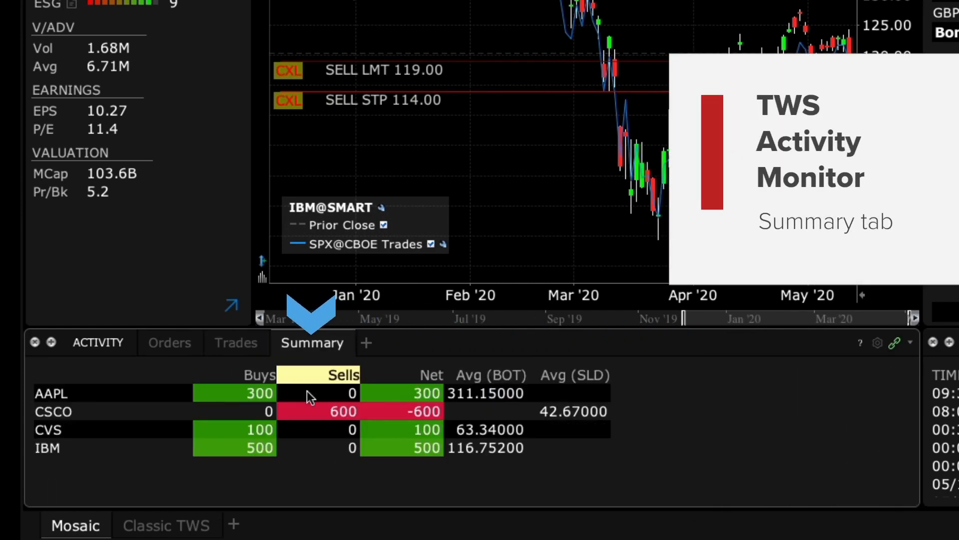
{"action": "mouse_move", "coordinate": [299, 532]}
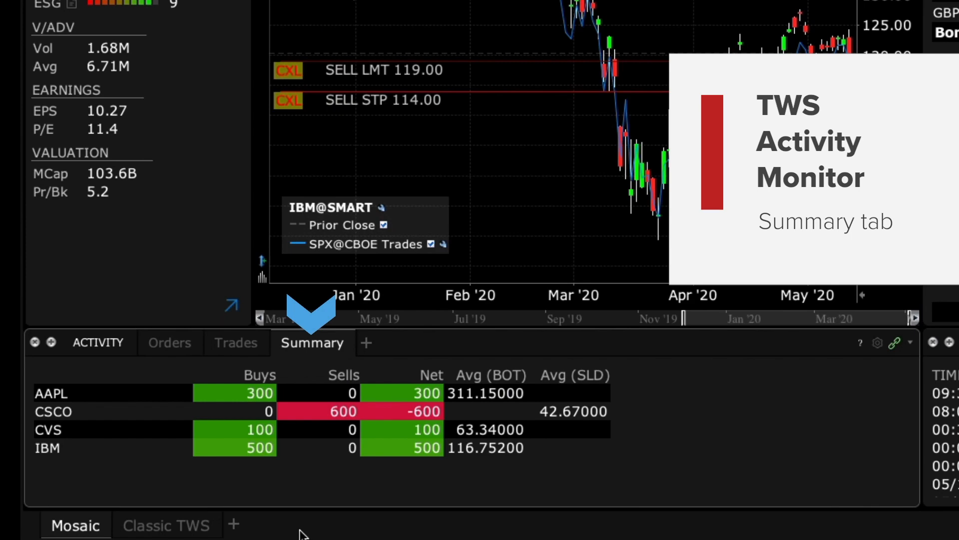
{"action": "mouse_move", "coordinate": [493, 533]}
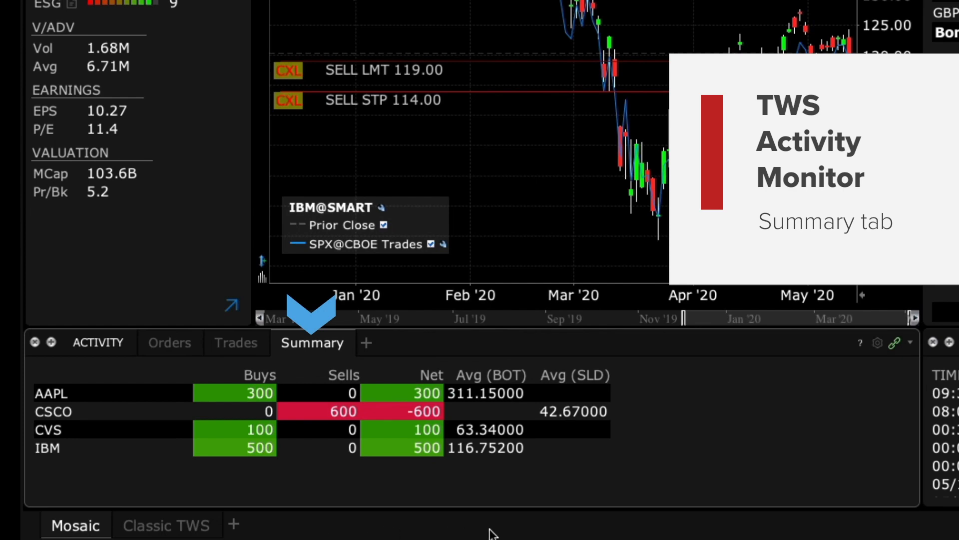
{"action": "mouse_move", "coordinate": [516, 533]}
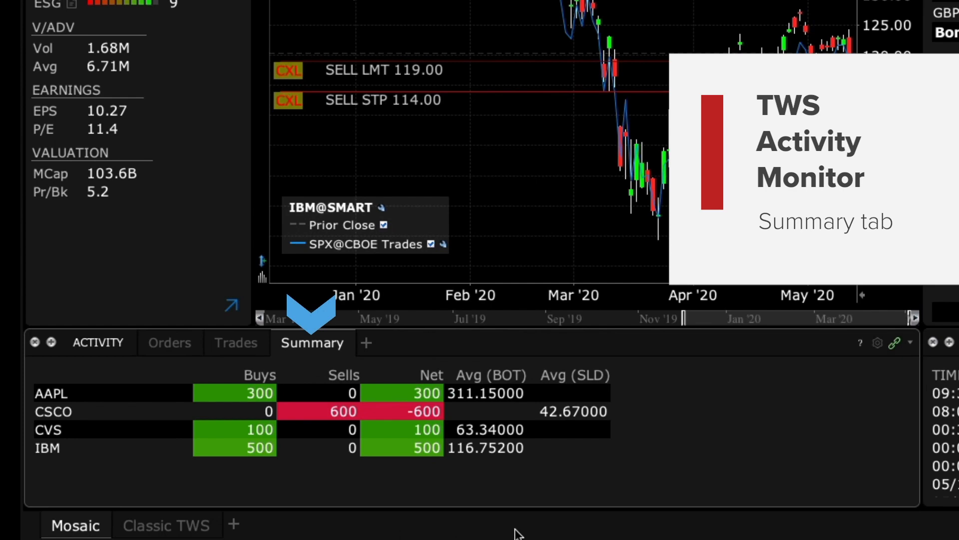
{"action": "mouse_move", "coordinate": [530, 532]}
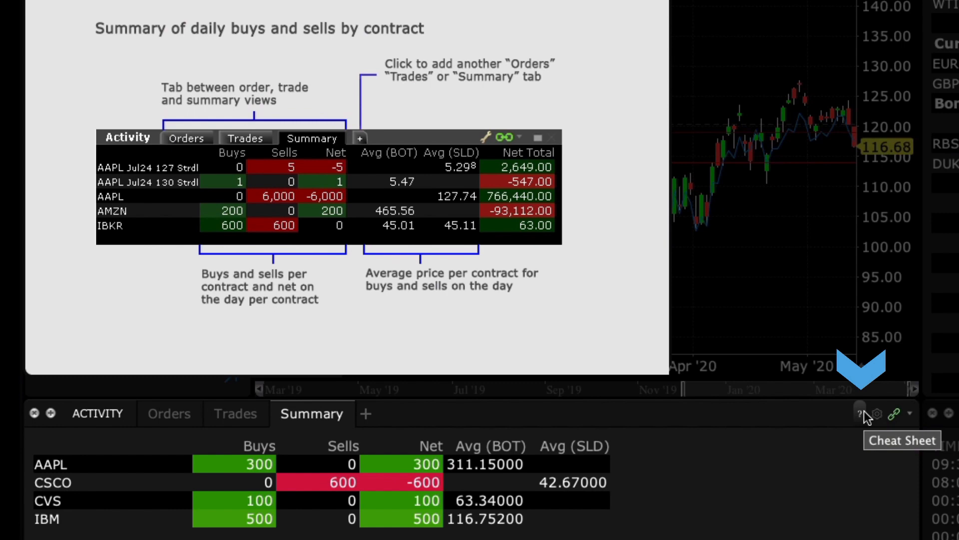
{"action": "scroll", "scroll_direction": "down", "scroll_amount": 3}
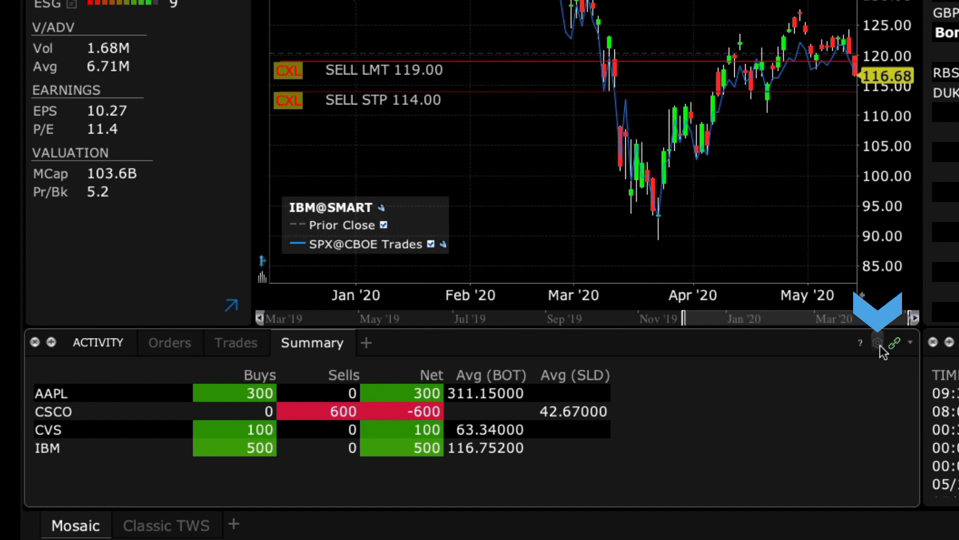
Open the Activity Monitor configuration and view the Trade and Trade Summary column settings.
{"action": "left_click", "coordinate": [879, 343]}
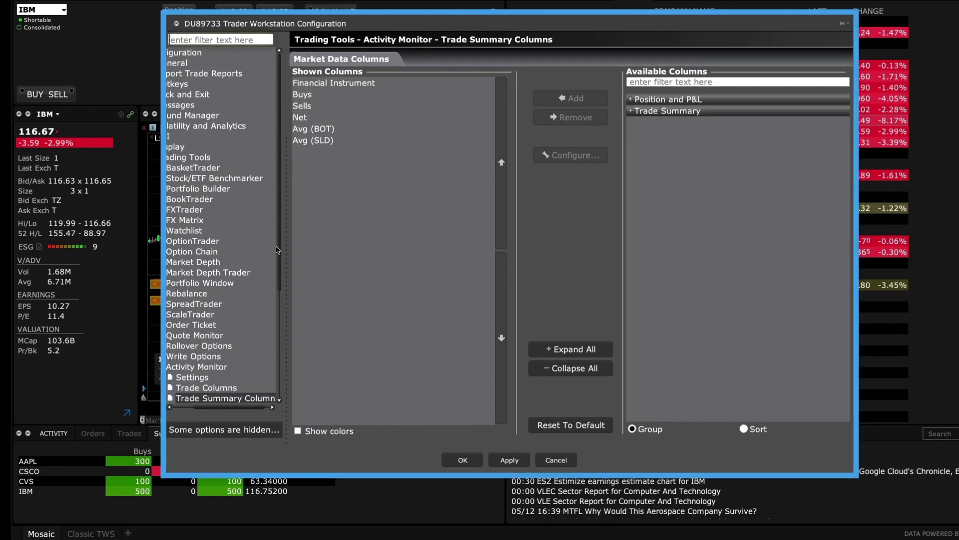
{"action": "scroll", "scroll_direction": "down", "scroll_amount": 3}
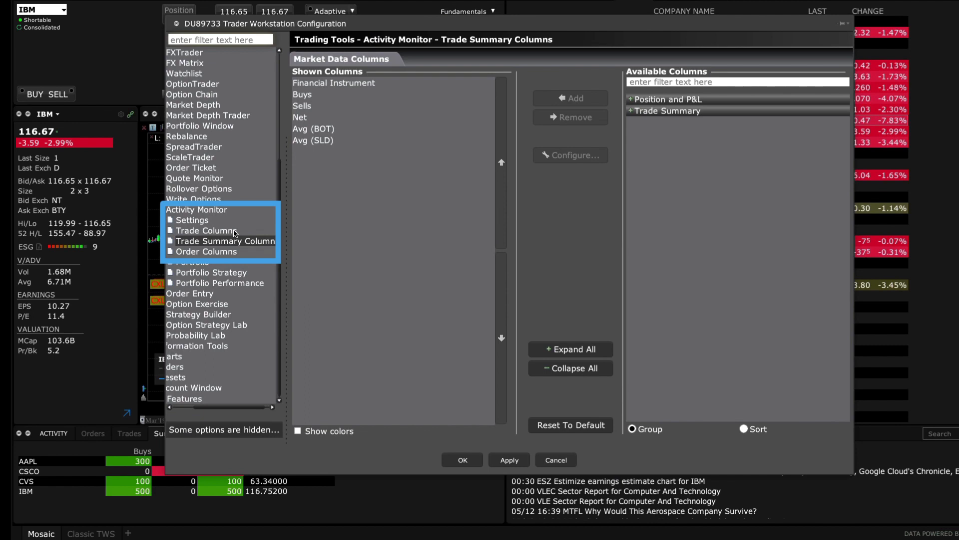
{"action": "left_click", "coordinate": [206, 230]}
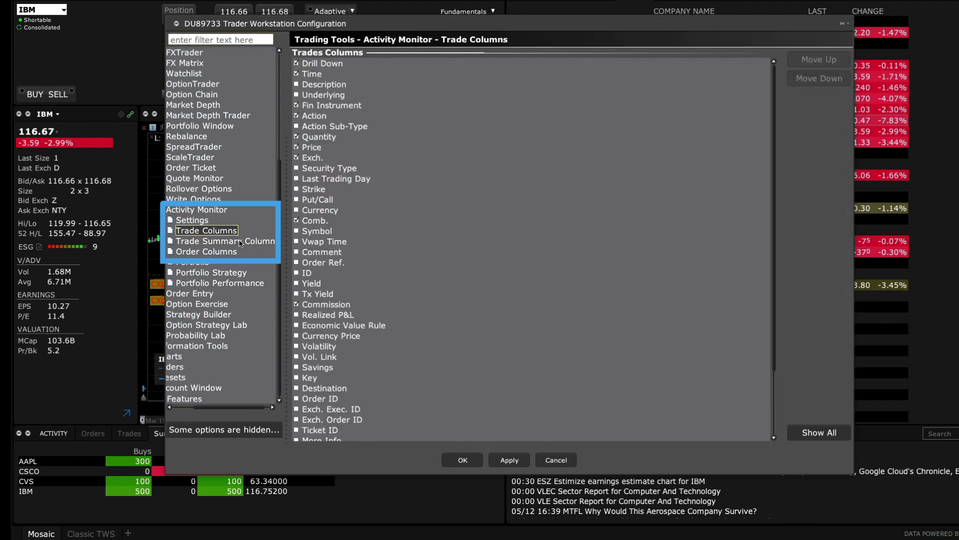
{"action": "left_click", "coordinate": [225, 241]}
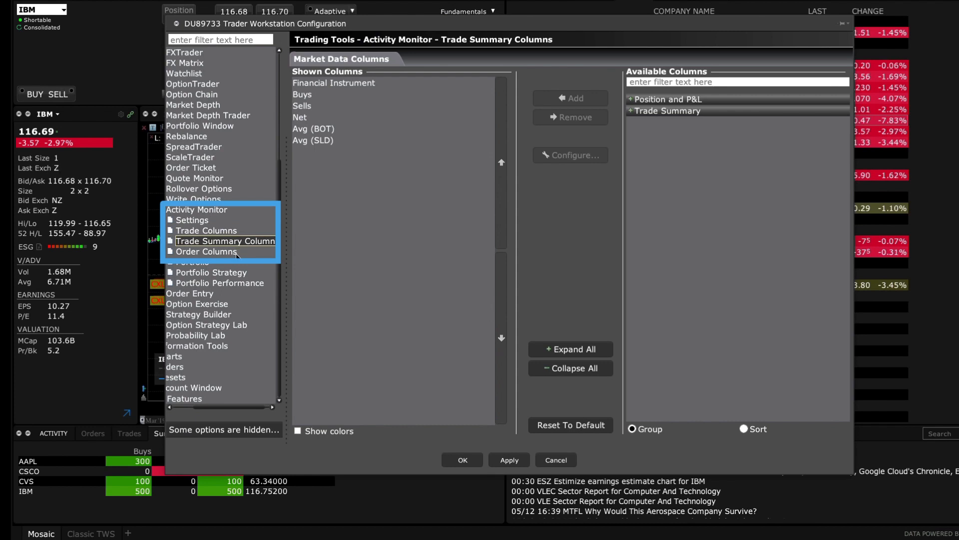
Add Total Qty from the Quantity group to the order columns and save the configuration.
{"action": "left_click", "coordinate": [206, 252]}
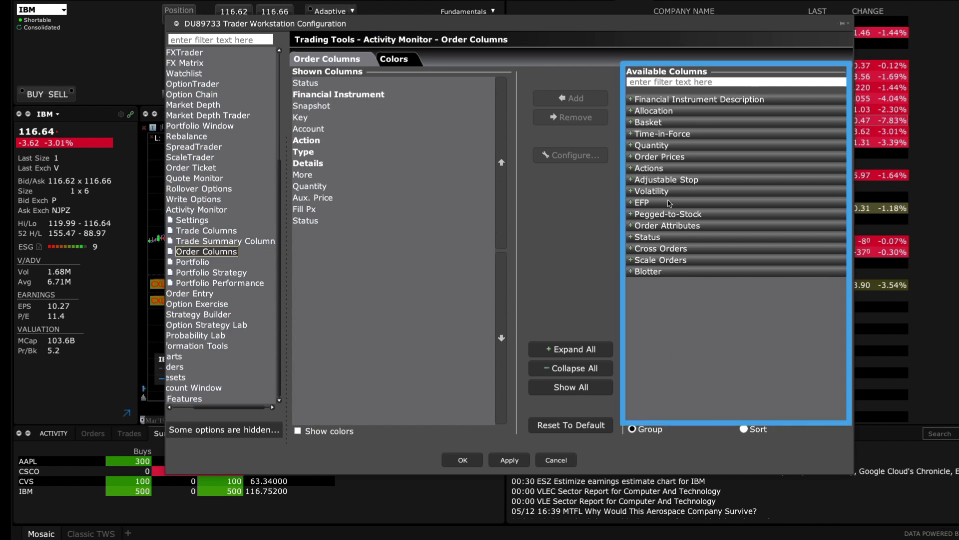
{"action": "left_click", "coordinate": [630, 144]}
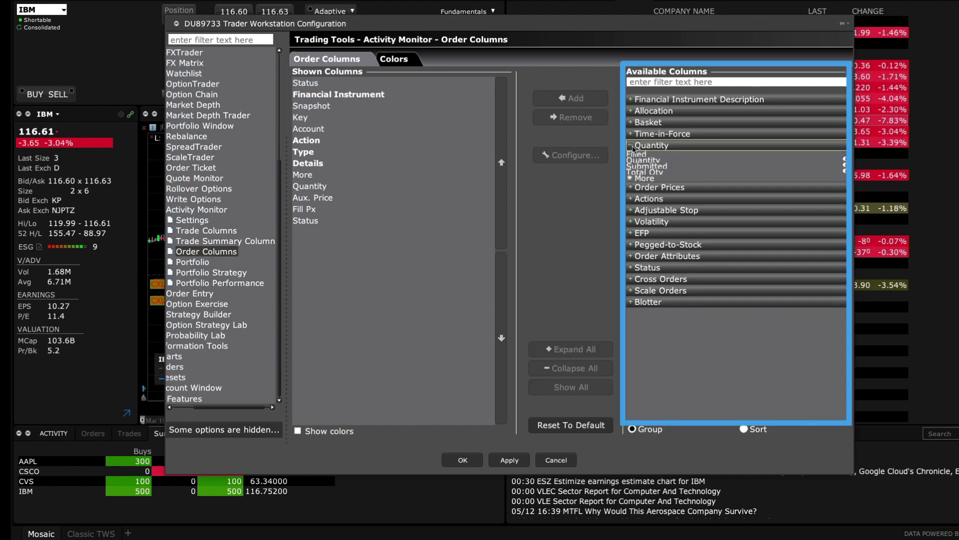
{"action": "left_click", "coordinate": [630, 145]}
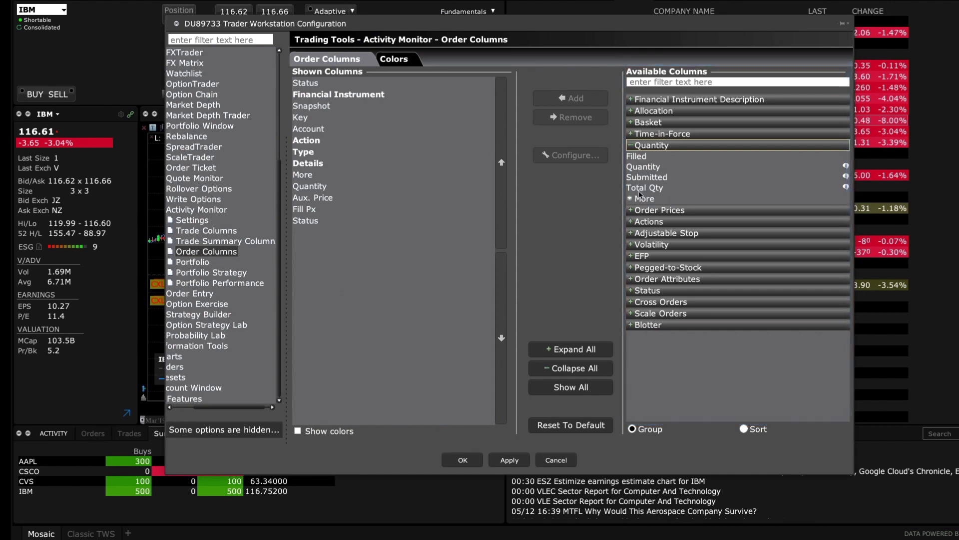
{"action": "left_click", "coordinate": [644, 188]}
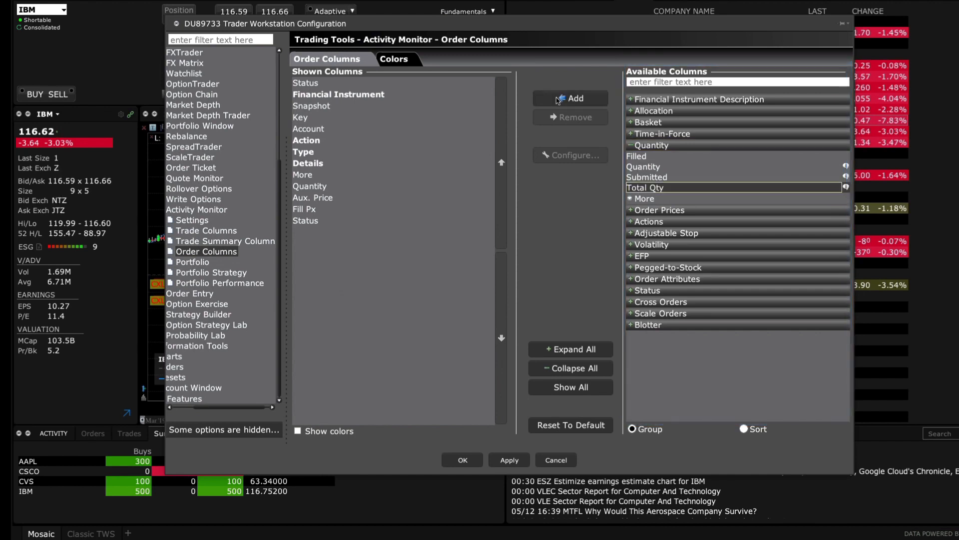
{"action": "left_click", "coordinate": [569, 99]}
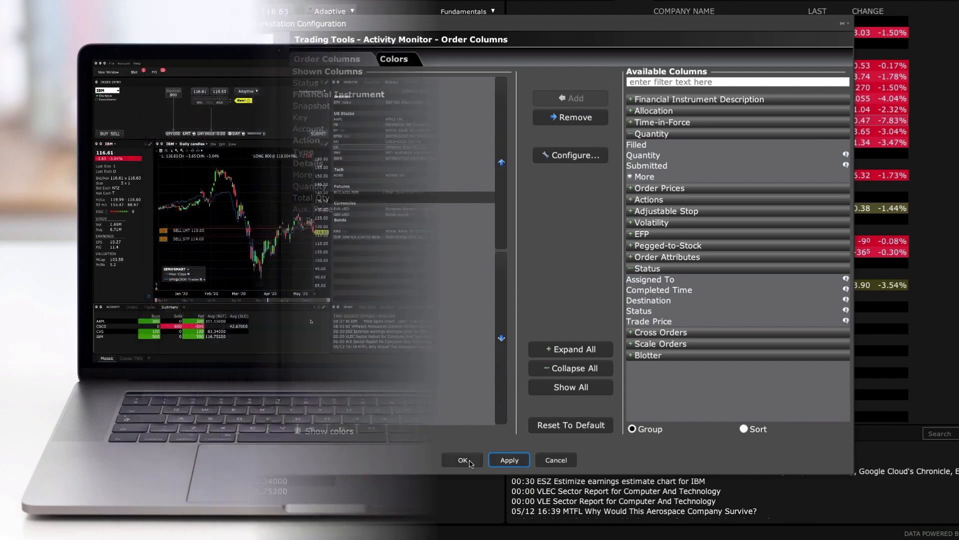
{"action": "left_click", "coordinate": [462, 459]}
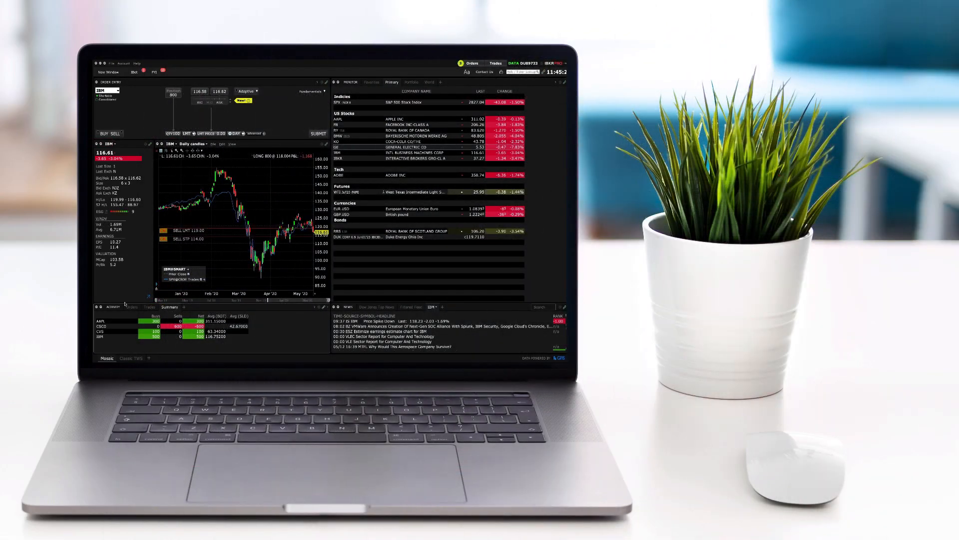
{"action": "left_click", "coordinate": [133, 307]}
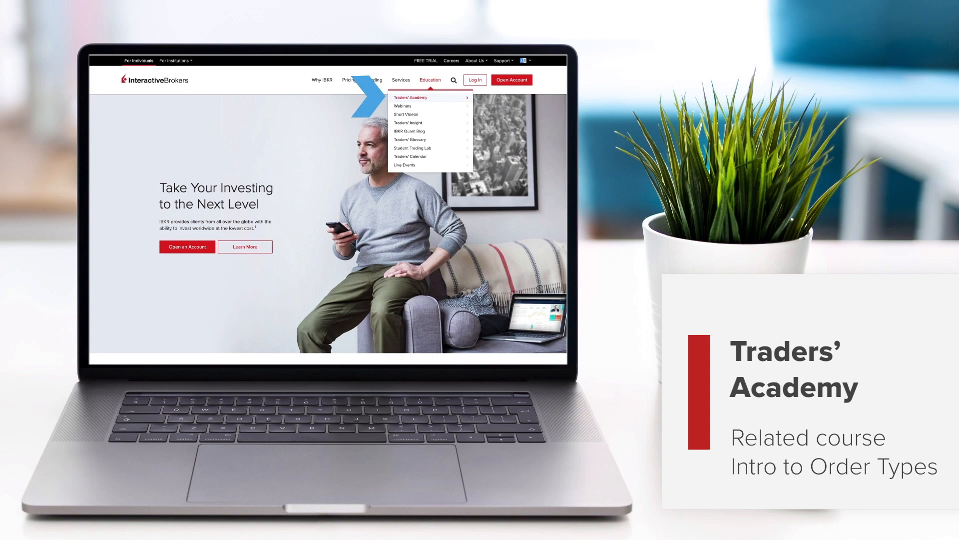
Open the Traders' Academy page from the Education menu.
{"action": "left_click", "coordinate": [410, 97]}
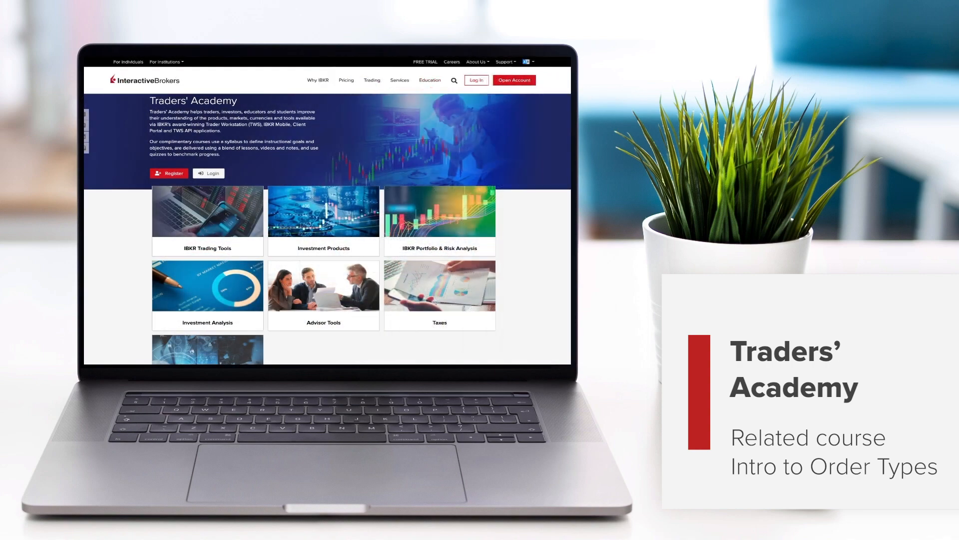
{"action": "mouse_move", "coordinate": [207, 220]}
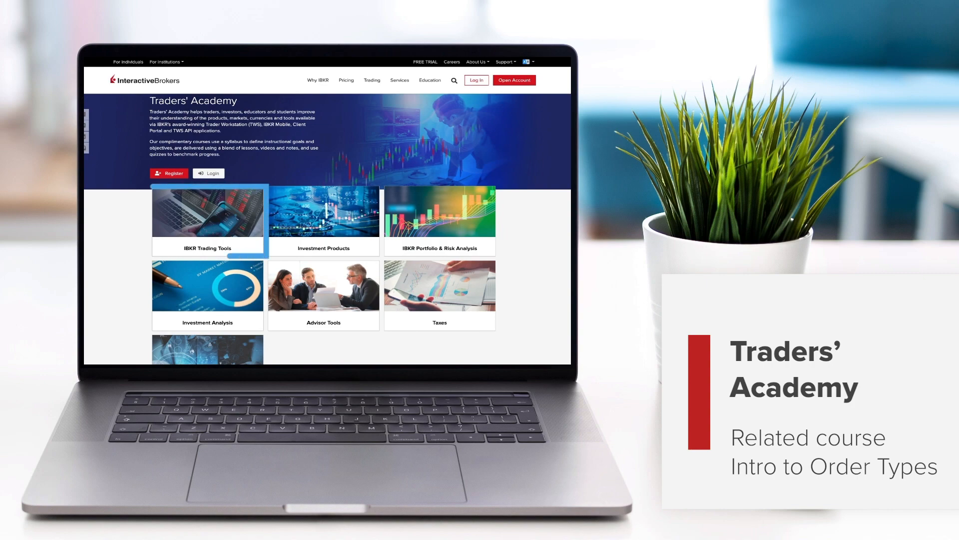